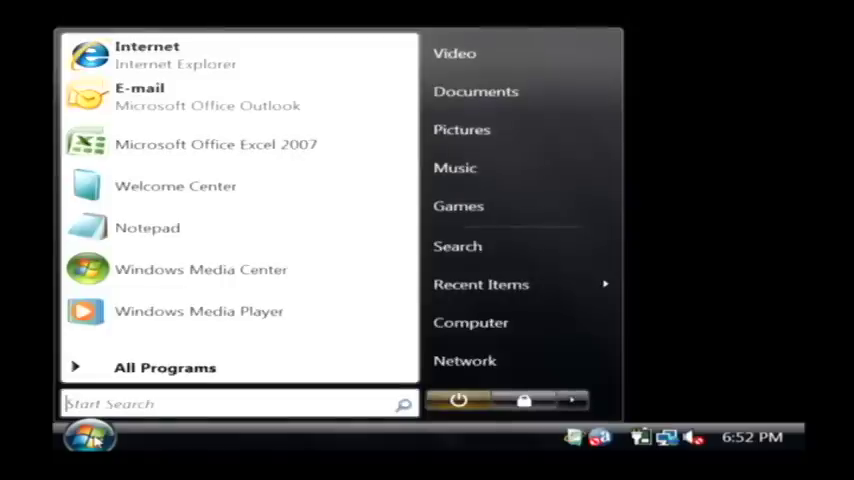
pyautogui.moveTo(175, 55)
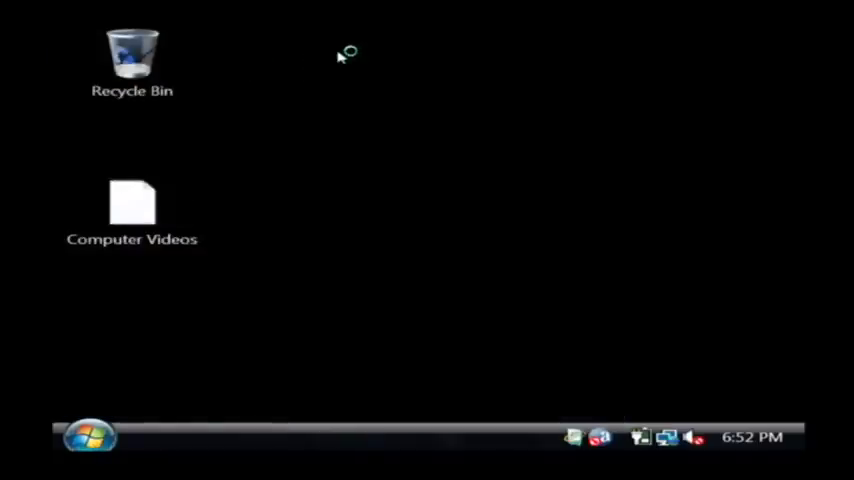
pyautogui.moveTo(340, 56)
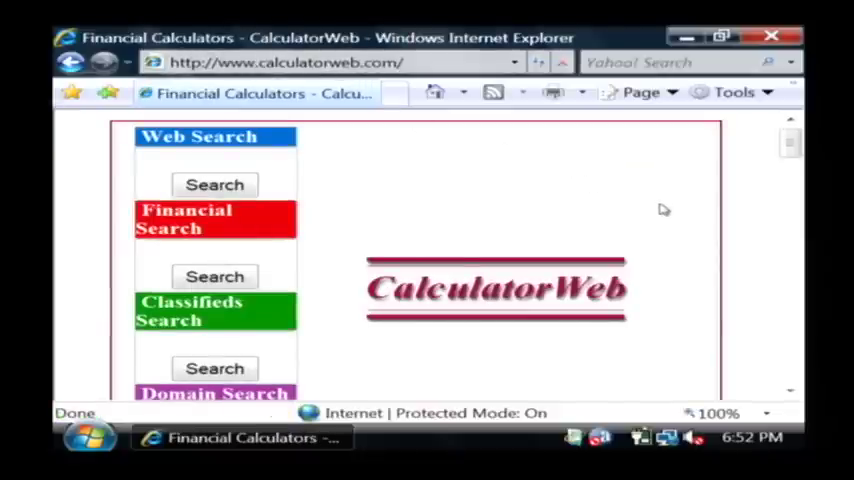
# Scroll to the Investment calculators and open the Compound Interest Calculator page.
pyautogui.scroll(-3)
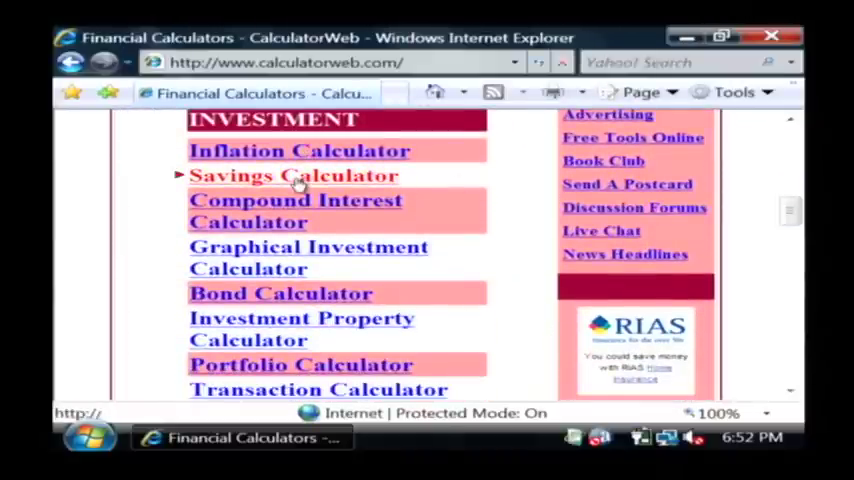
pyautogui.moveTo(275, 328)
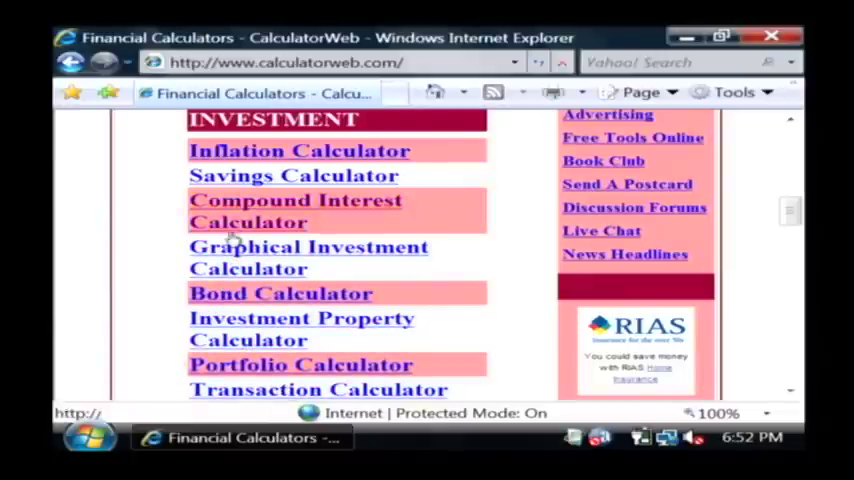
pyautogui.moveTo(260, 222)
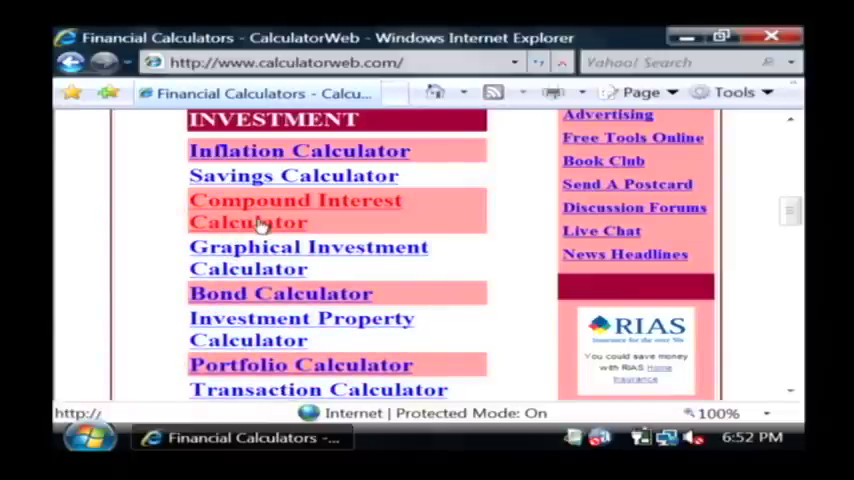
pyautogui.click(248, 210)
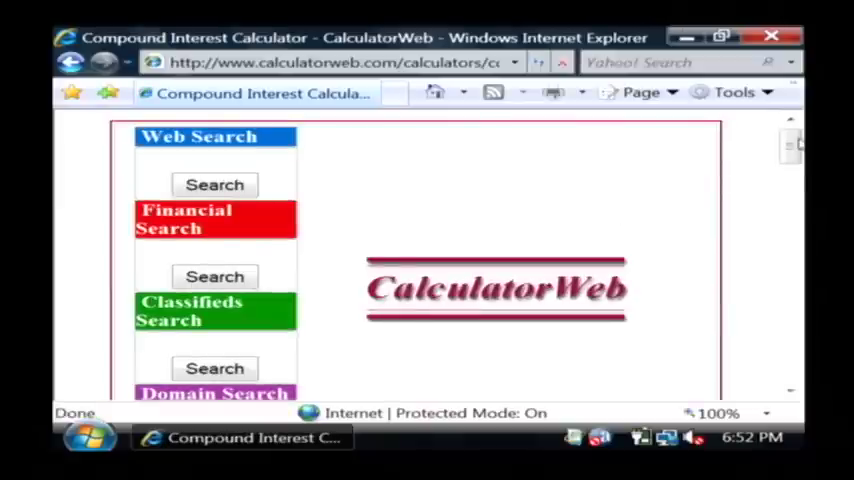
# Scroll down to the Enter Details form and select the Investment Amount box.
pyautogui.scroll(-3)
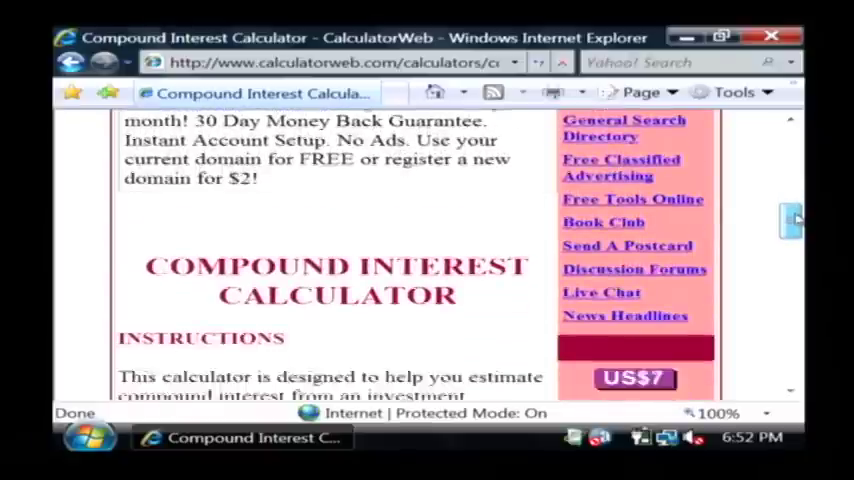
pyautogui.scroll(-3)
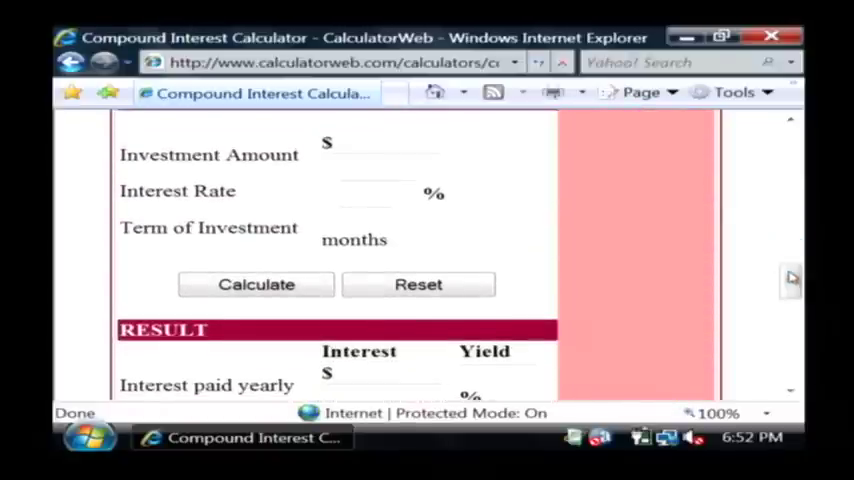
pyautogui.click(380, 165)
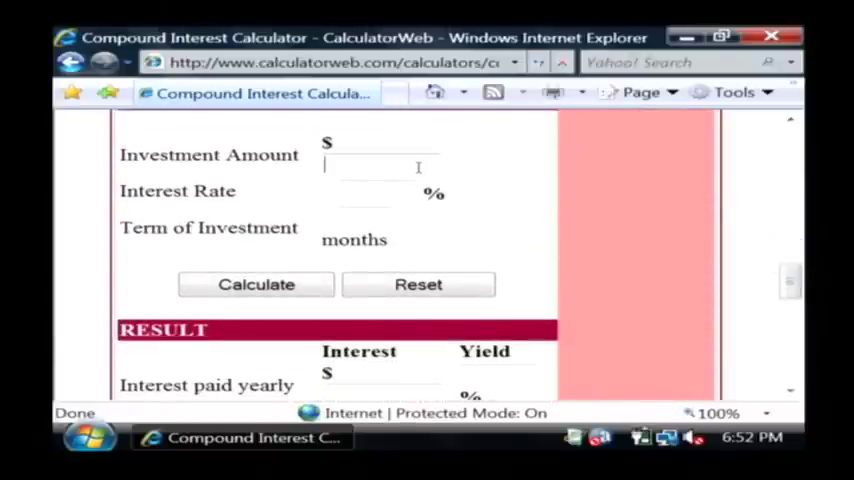
# Enter 4000 as investment amount, 2% interest rate and a 36-month term.
pyautogui.write('4000')
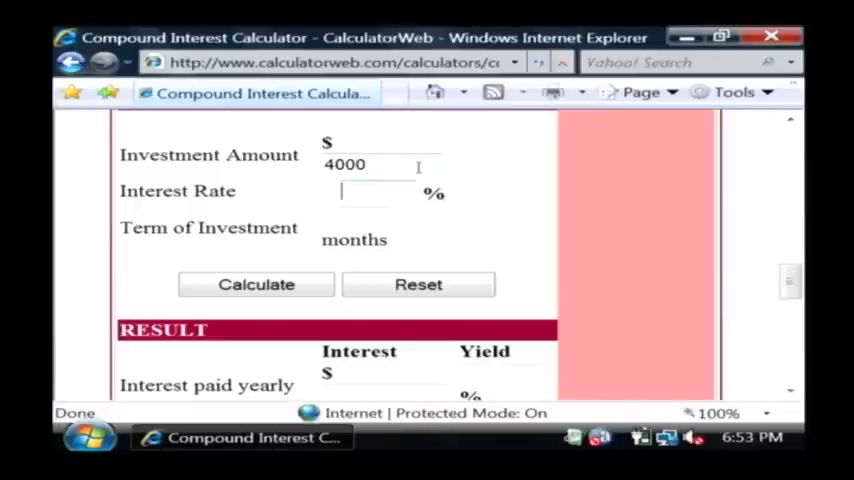
pyautogui.write('2')
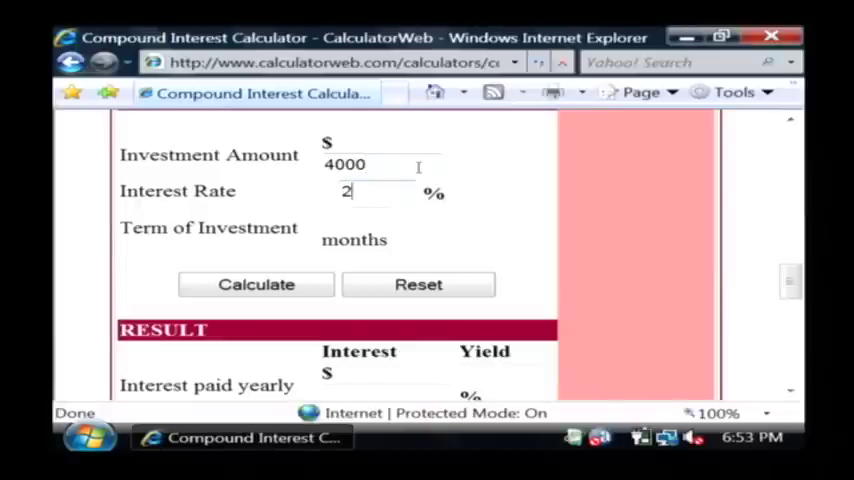
pyautogui.click(365, 217)
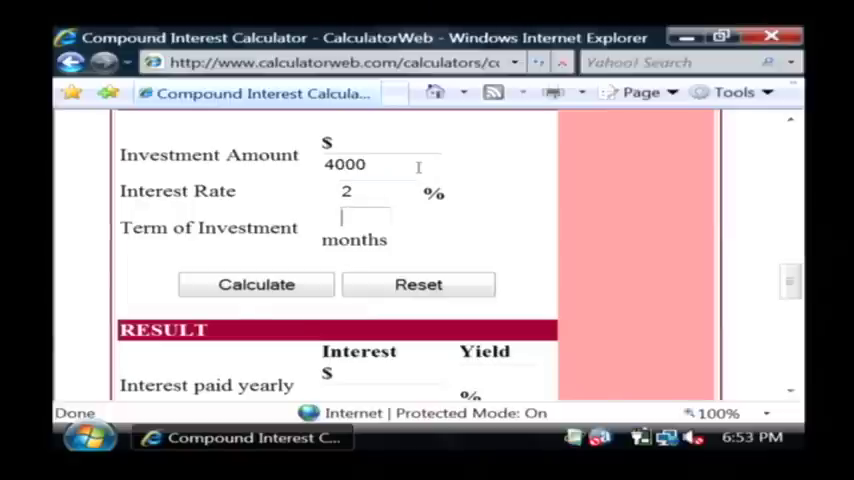
pyautogui.click(365, 215)
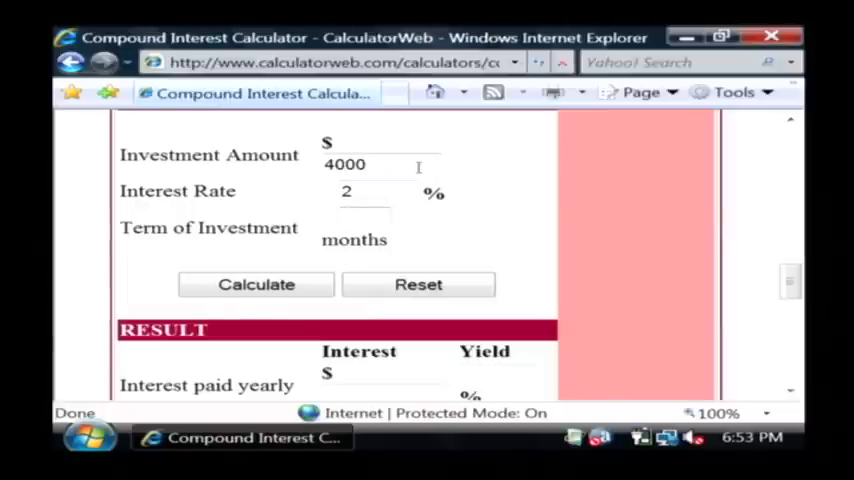
pyautogui.write('36')
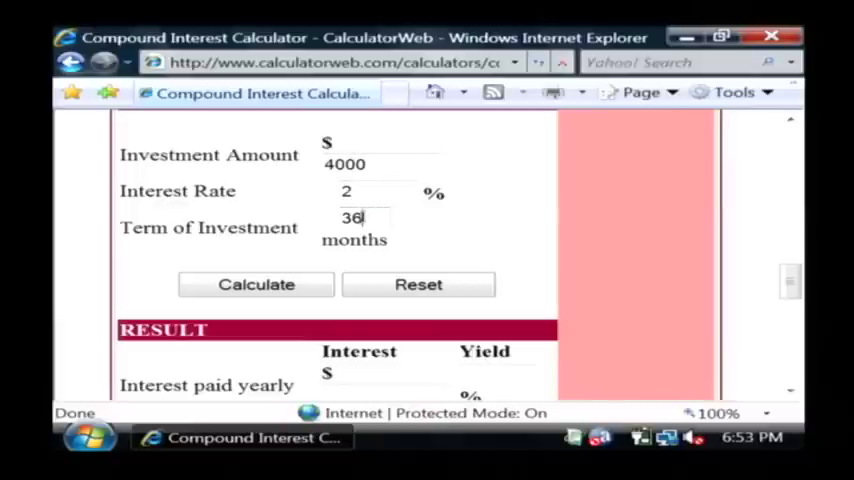
pyautogui.moveTo(312, 266)
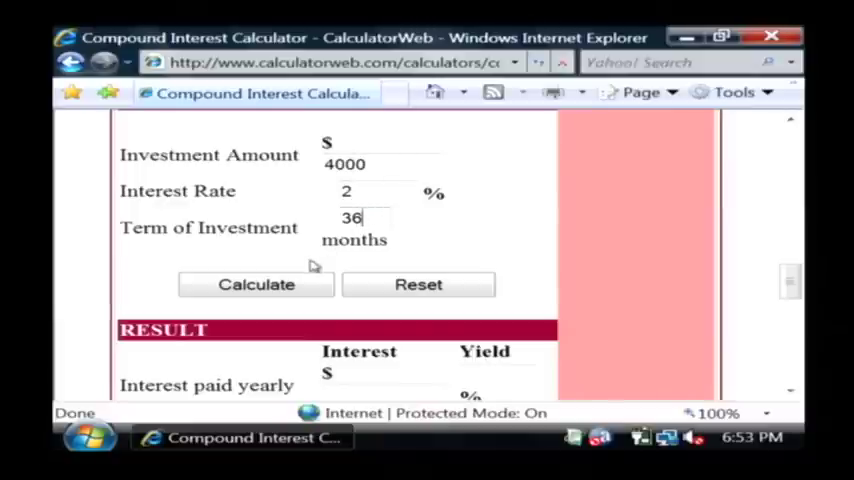
pyautogui.moveTo(250, 247)
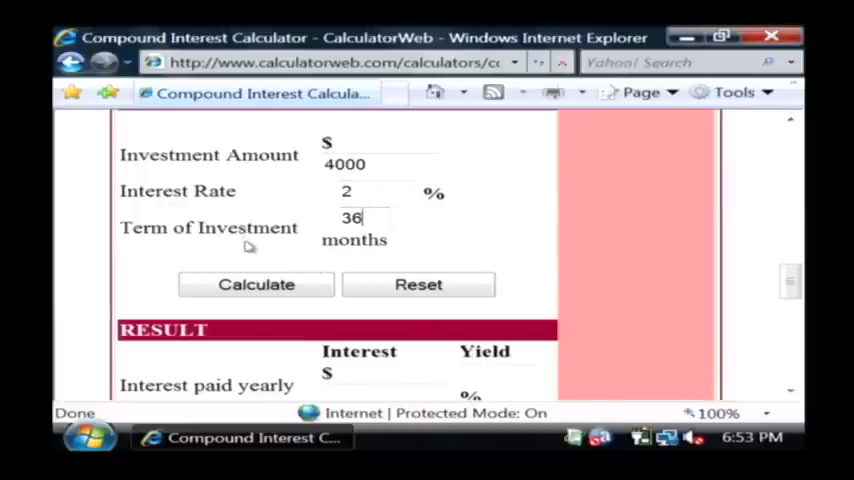
# Calculate and review results: $244.83–$247.13 interest, 2.00–2.02% yields.
pyautogui.click(256, 284)
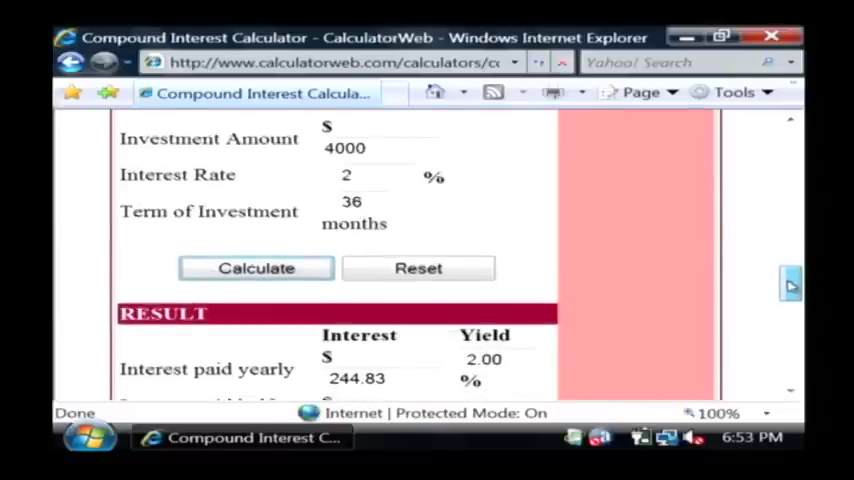
pyautogui.scroll(-3)
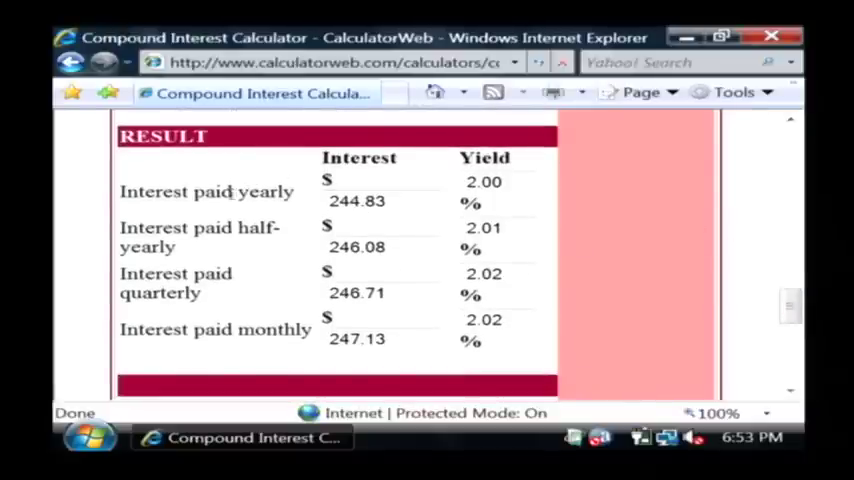
pyautogui.moveTo(258, 211)
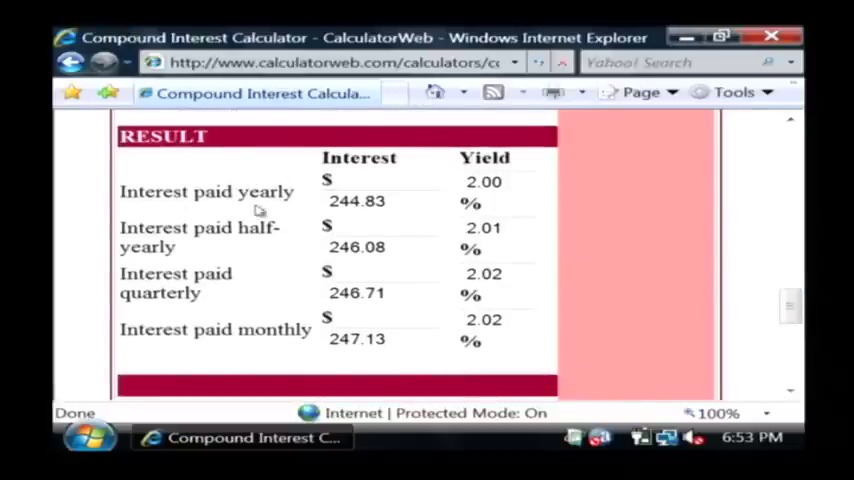
pyautogui.moveTo(205, 308)
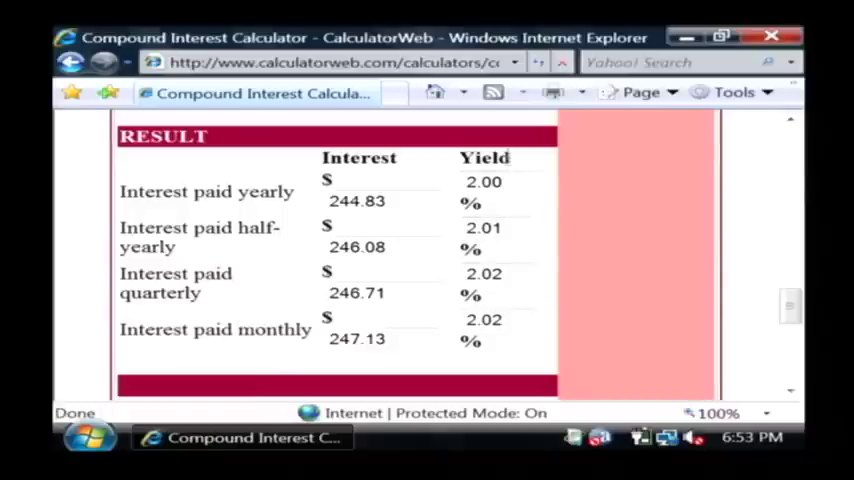
pyautogui.moveTo(623, 350)
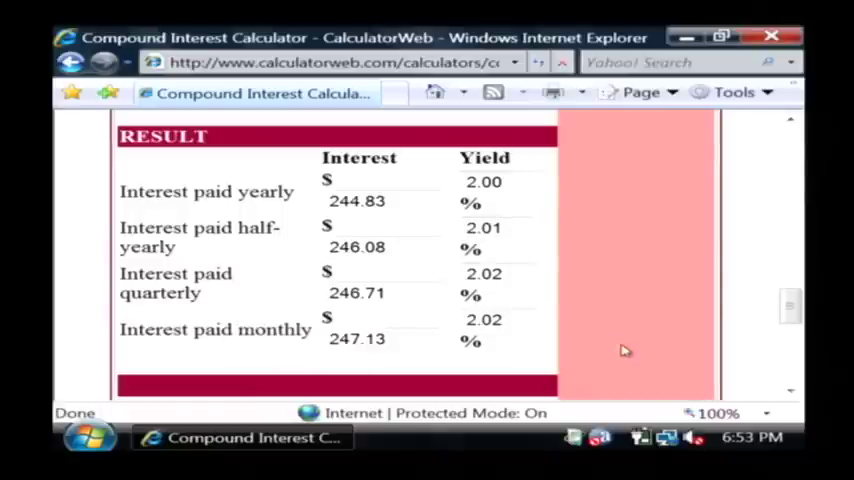
pyautogui.scroll(3)
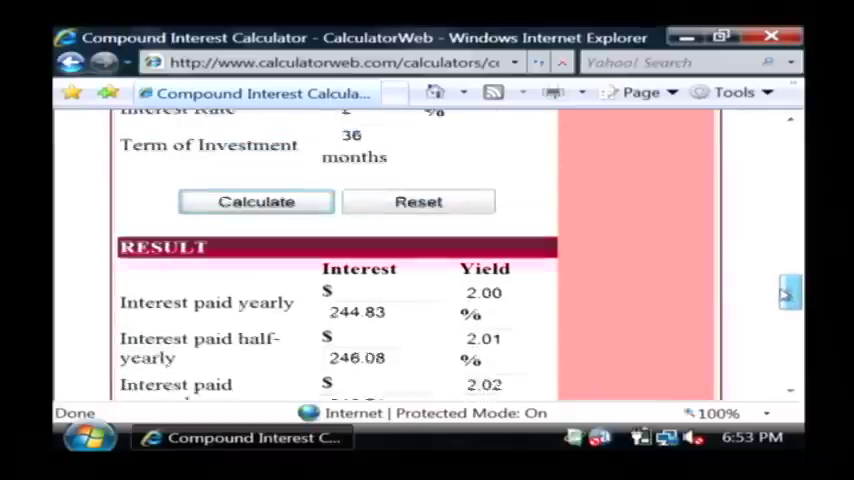
# Go back to the CalculatorWeb financial calculators list page.
pyautogui.scroll(3)
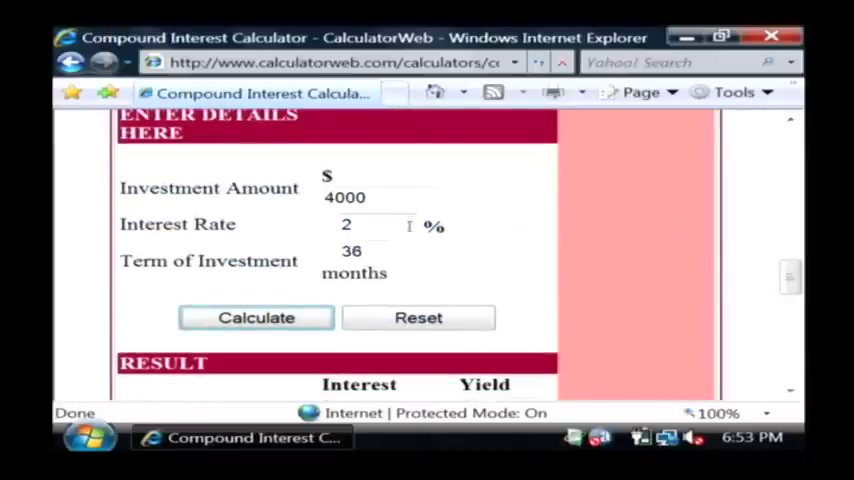
pyautogui.click(71, 62)
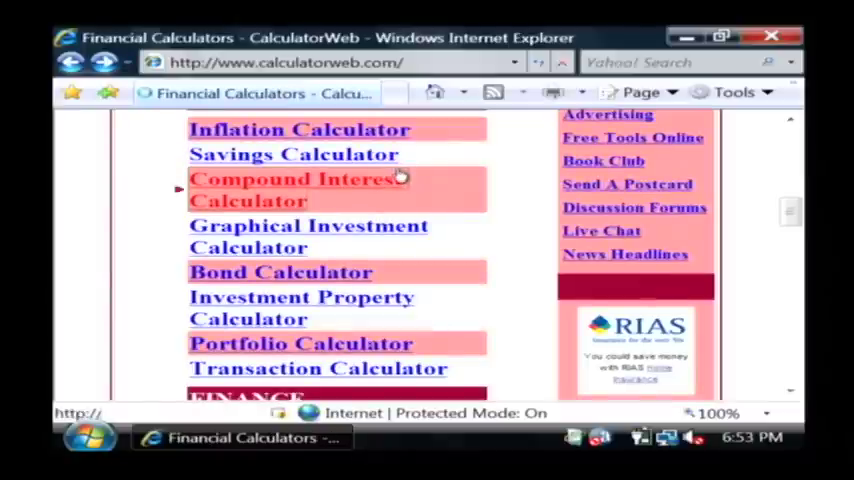
pyautogui.scroll(3)
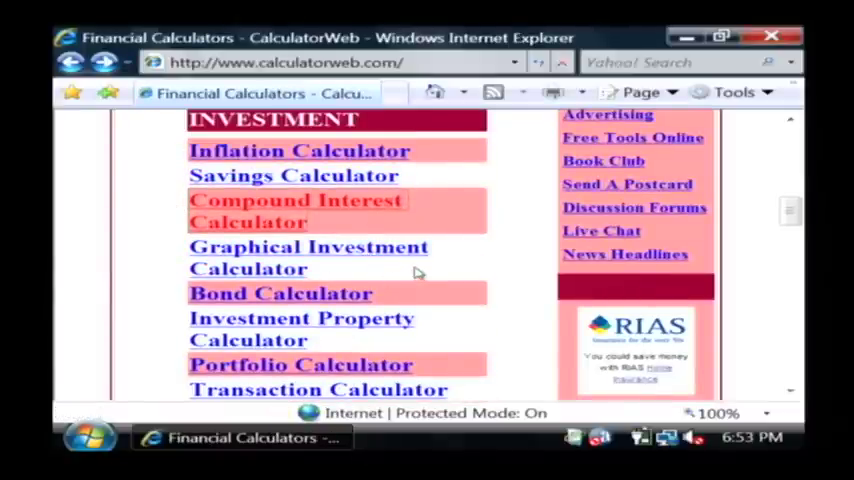
pyautogui.moveTo(418, 273)
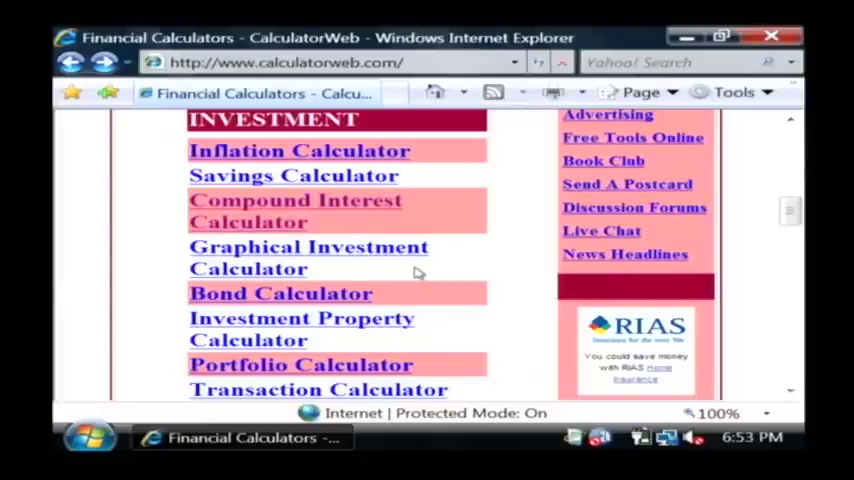